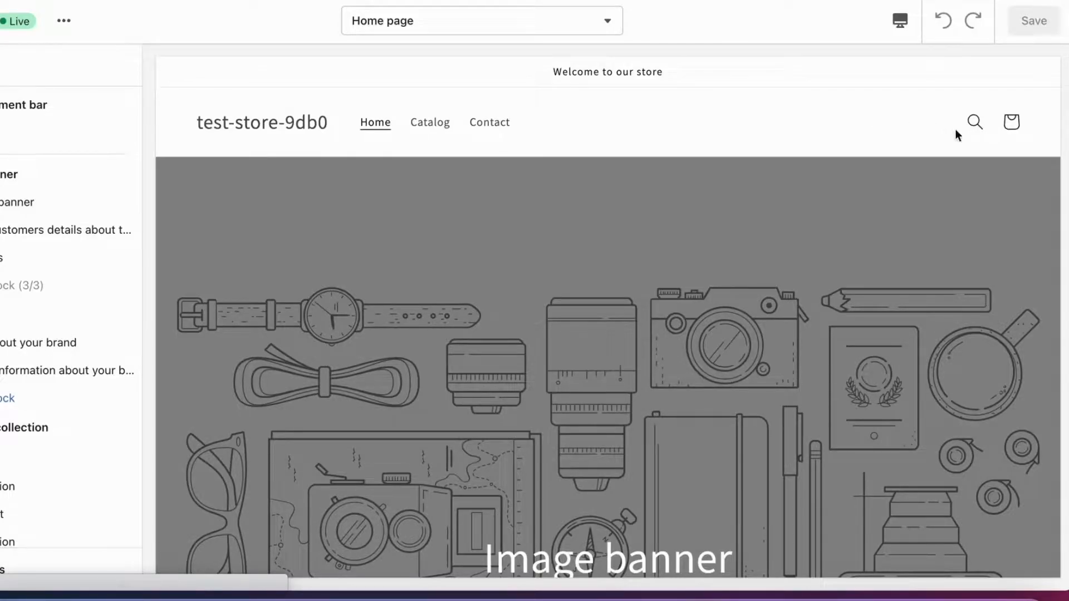
mouse_move(889, 147)
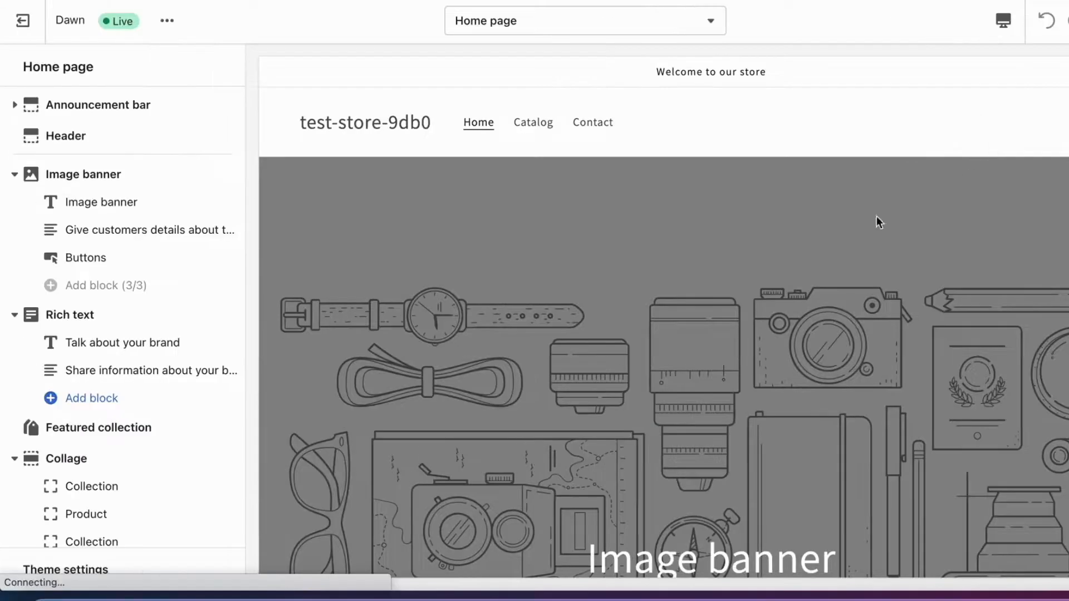
Step: From Online Store > Themes, enter Edit code on the Dawn theme via its Actions menu
left_click(22, 20)
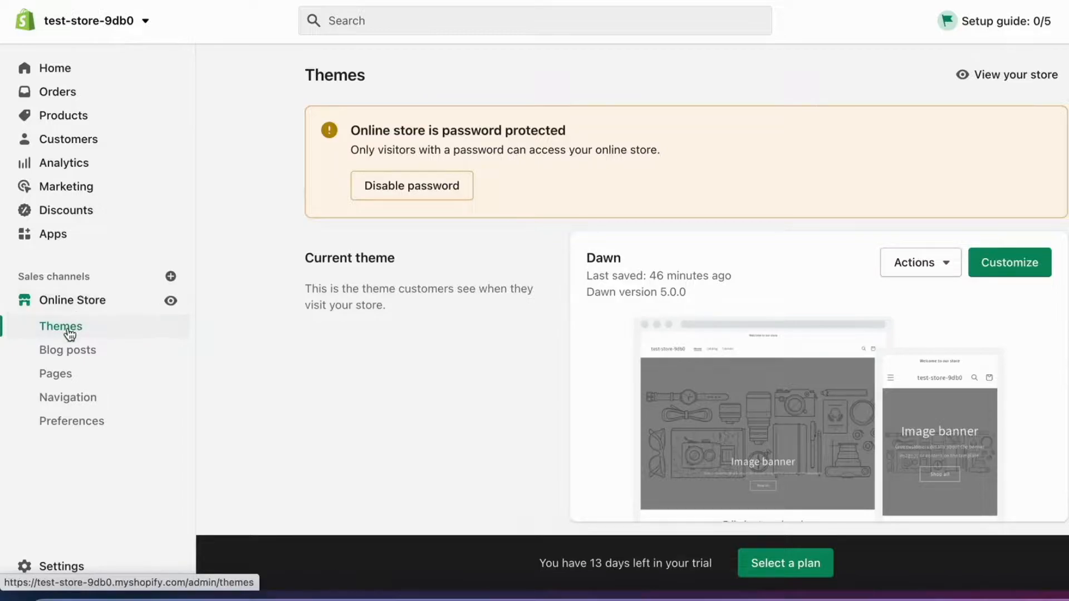
scroll("down", 3)
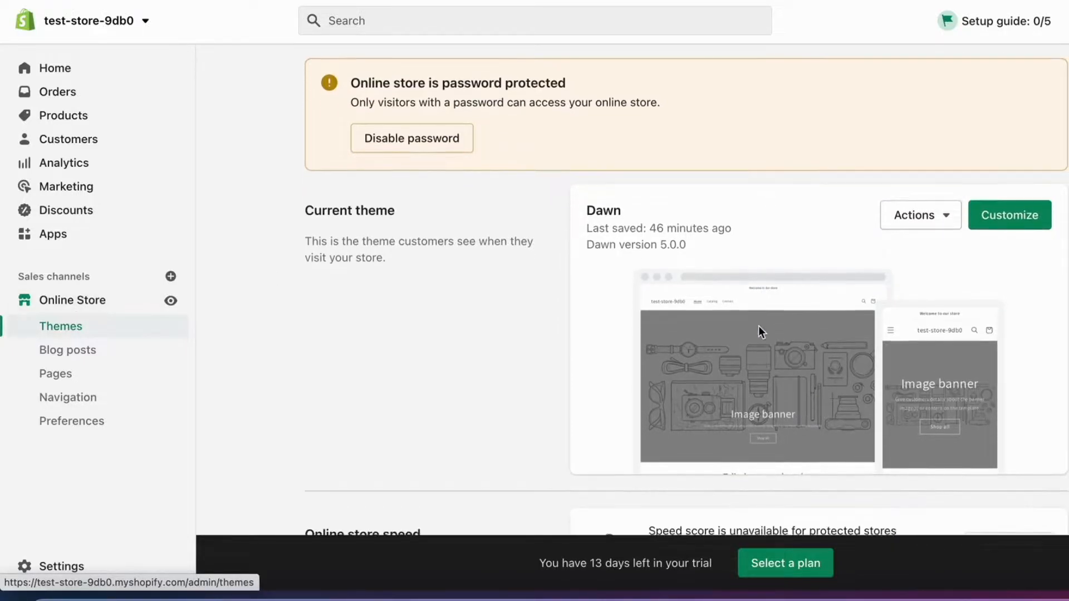
scroll("down", 3)
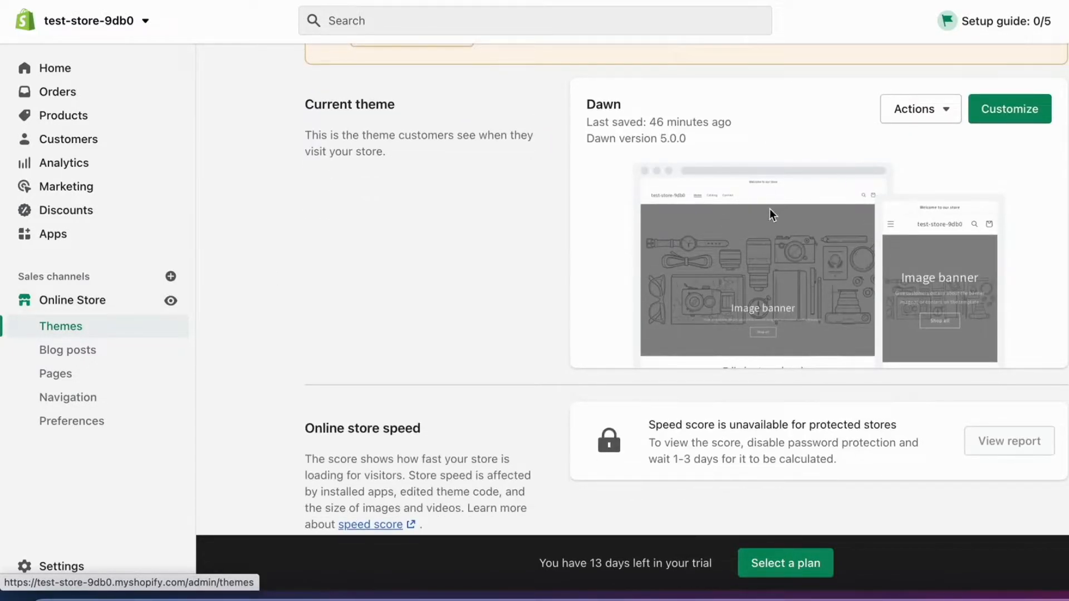
mouse_move(879, 151)
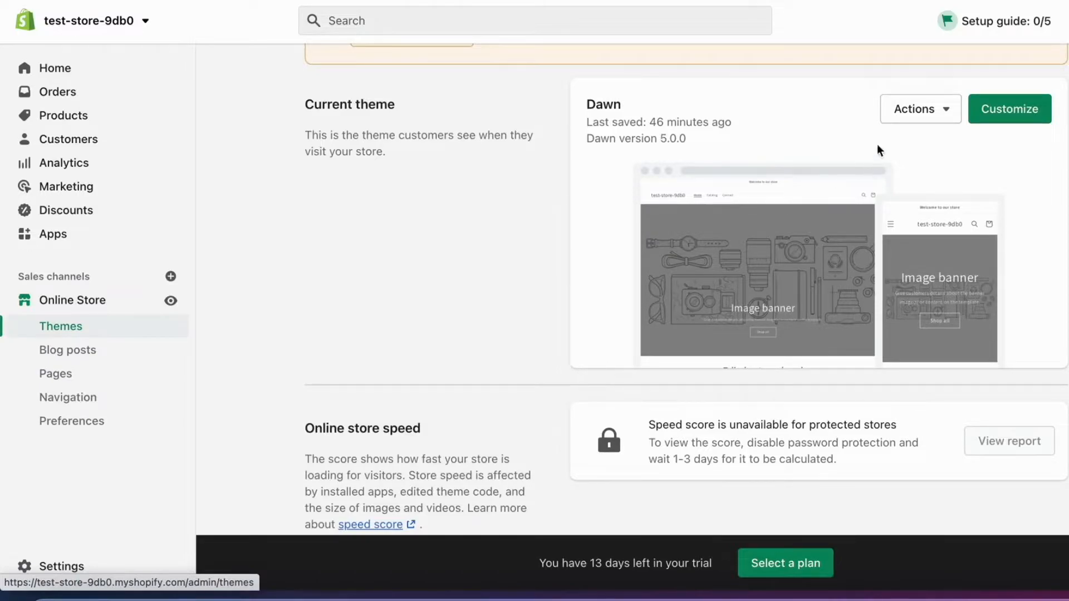
left_click(920, 108)
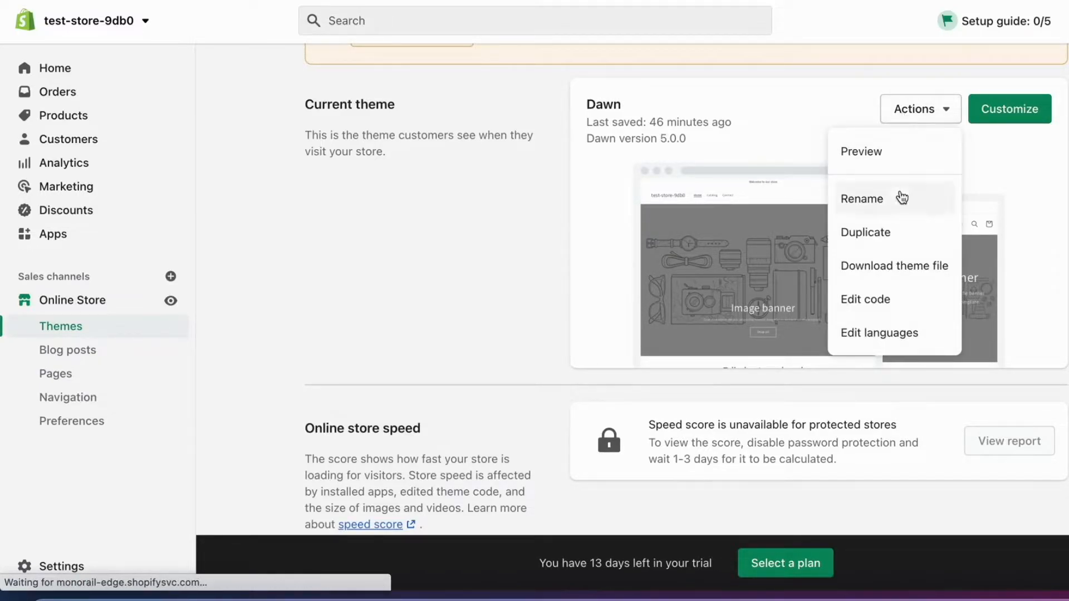
mouse_move(900, 307)
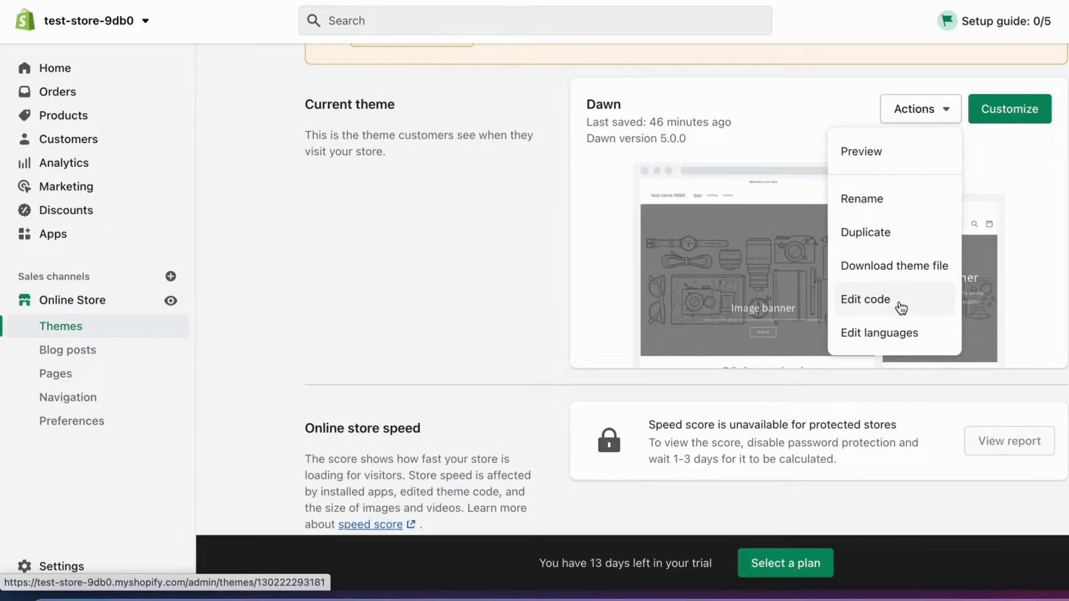
left_click(864, 299)
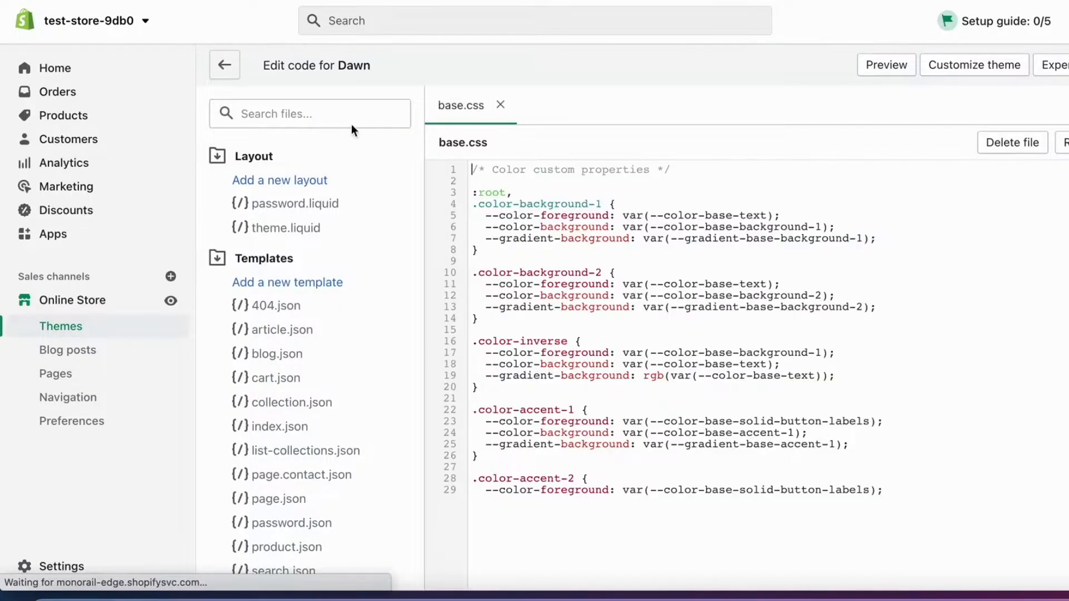
Step: Filter the theme file list to 'base.css' in the Search files box
type("bas")
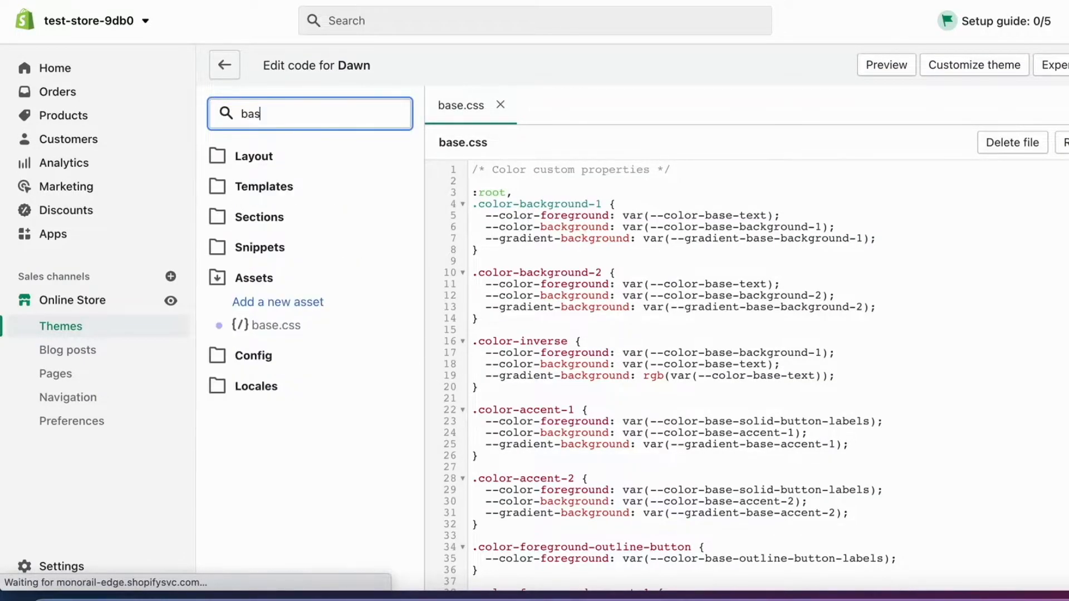
type("e.css")
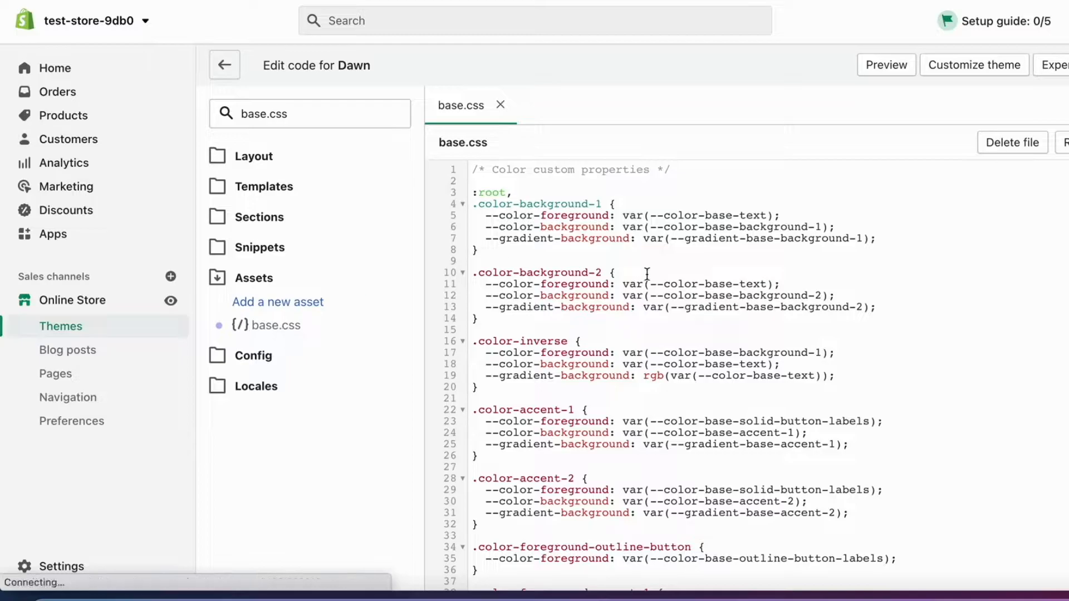
Step: Scroll base.css down to the empty line after the final .font-body-bold rule
scroll("down", 3)
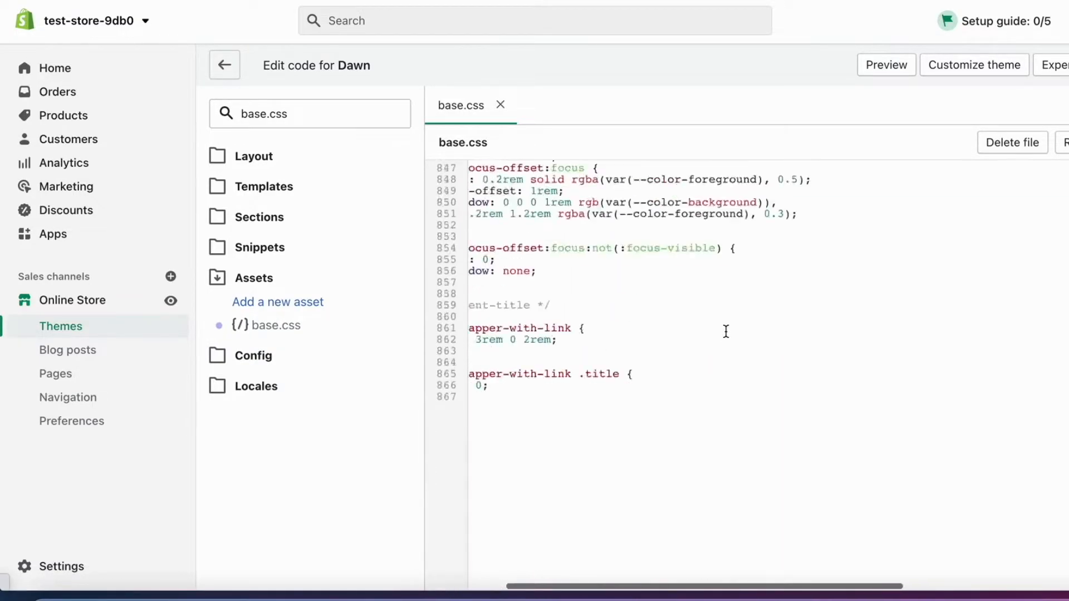
scroll("down", 3)
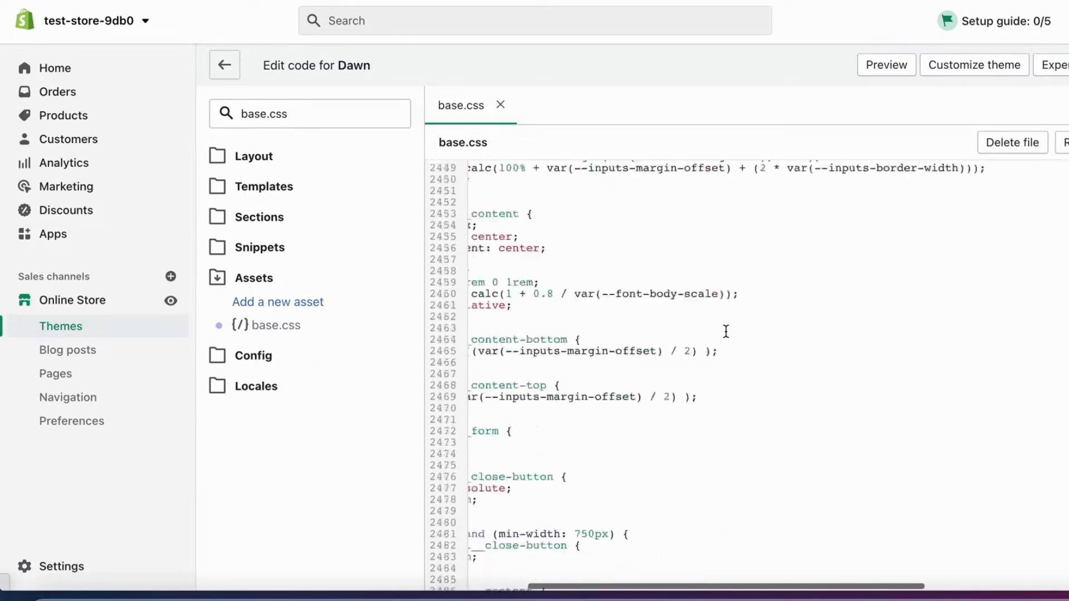
scroll("down", 3)
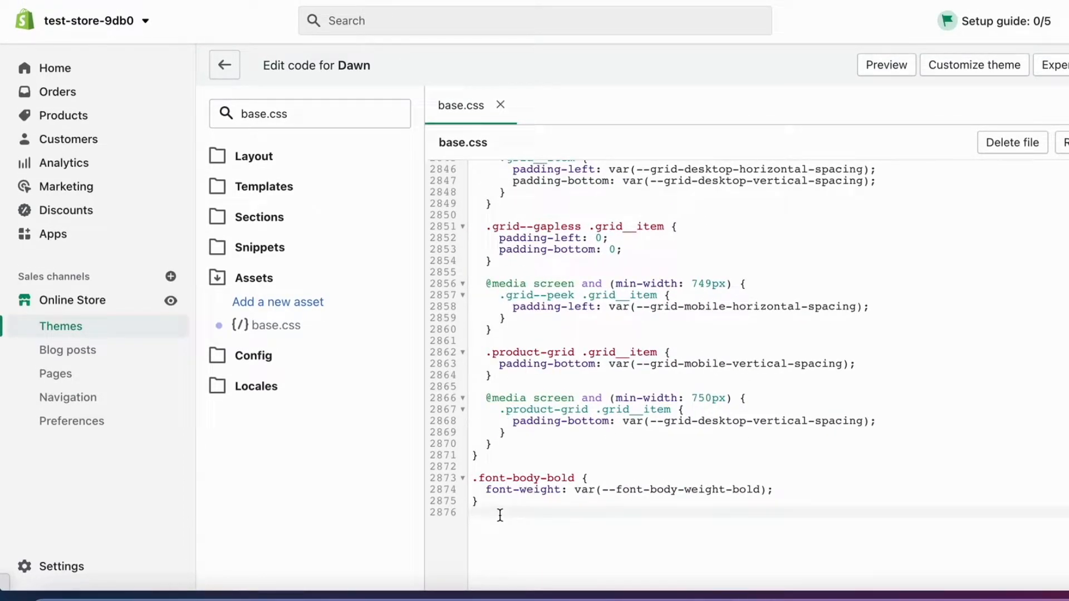
Step: Paste a .header__icon--search { display: none } rule at the end of base.css and save it
right_click(500, 516)
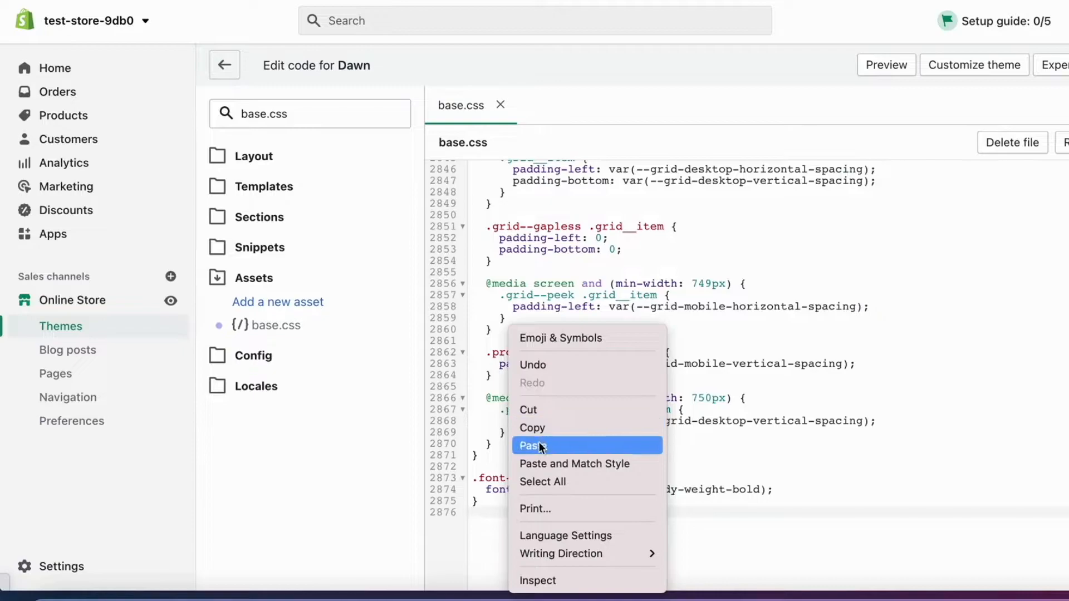
left_click(532, 445)
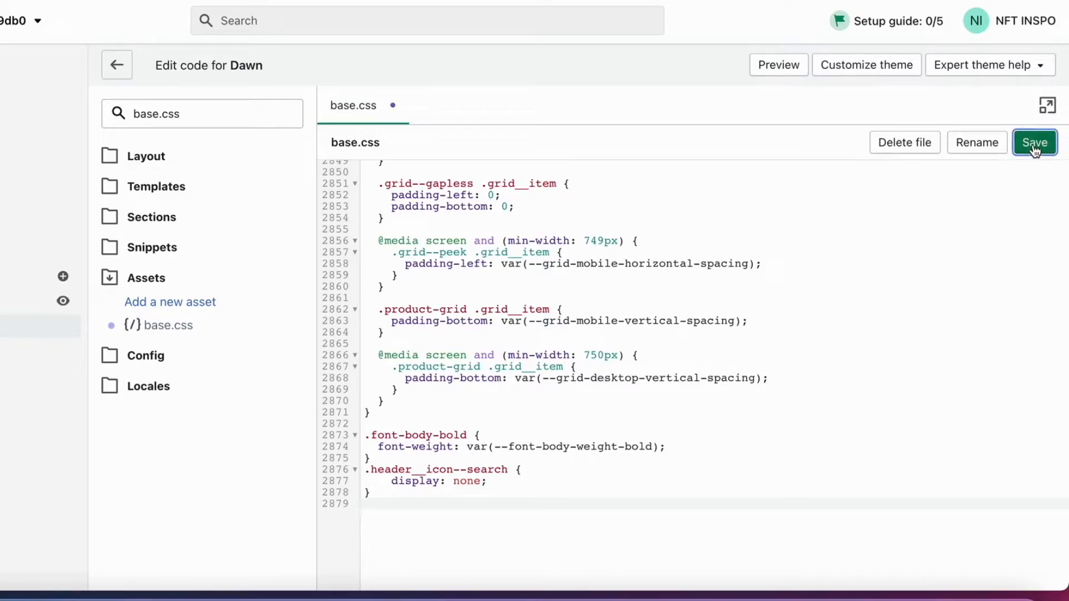
left_click(1035, 142)
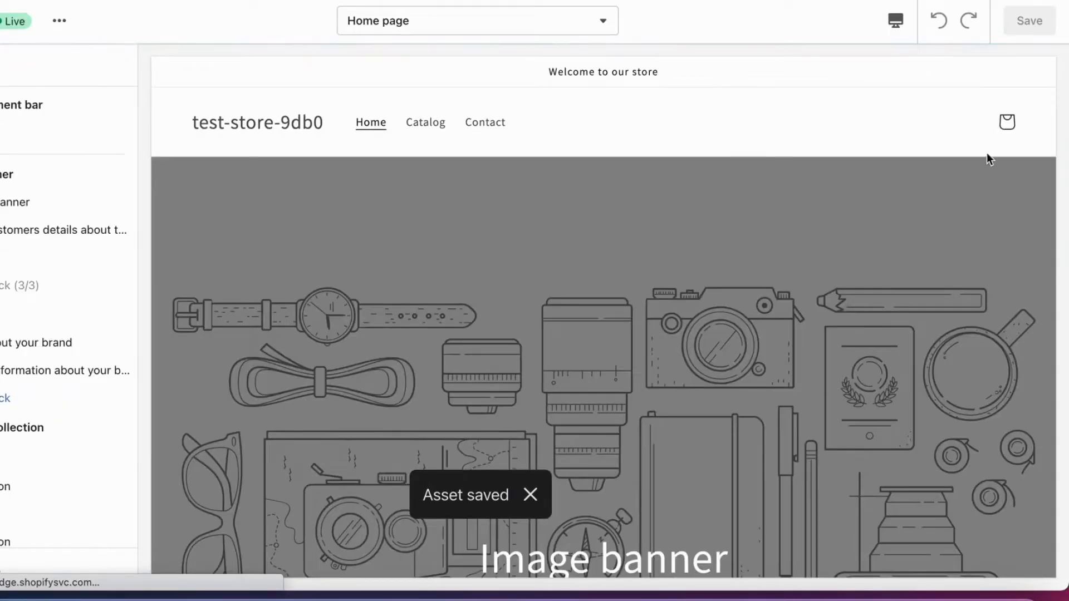
mouse_move(1035, 122)
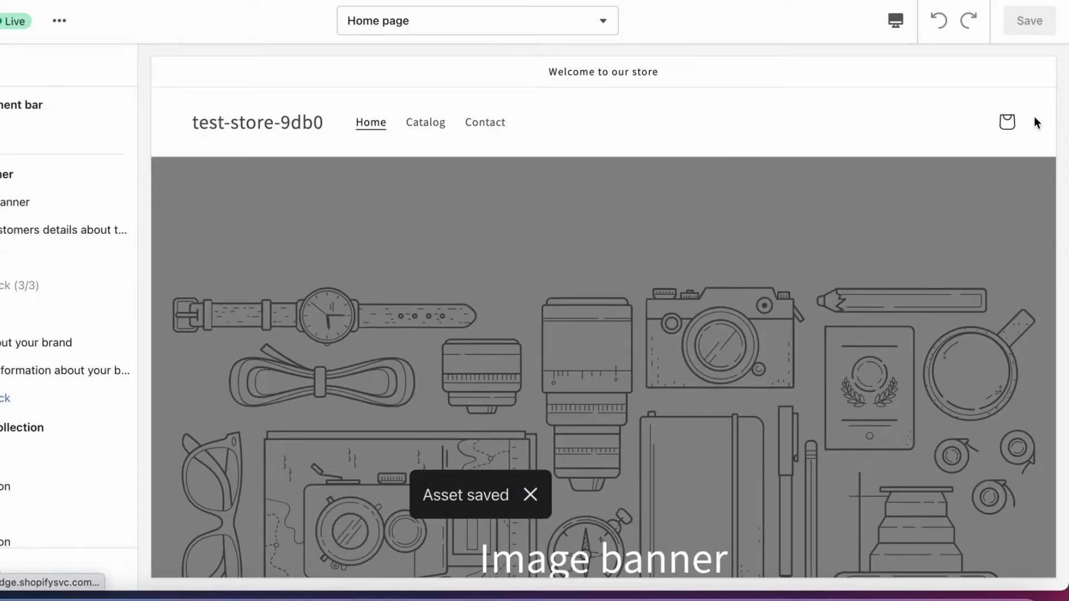
Step: Go to Customize theme to confirm the home page header shows only the cart icon
left_click(530, 494)
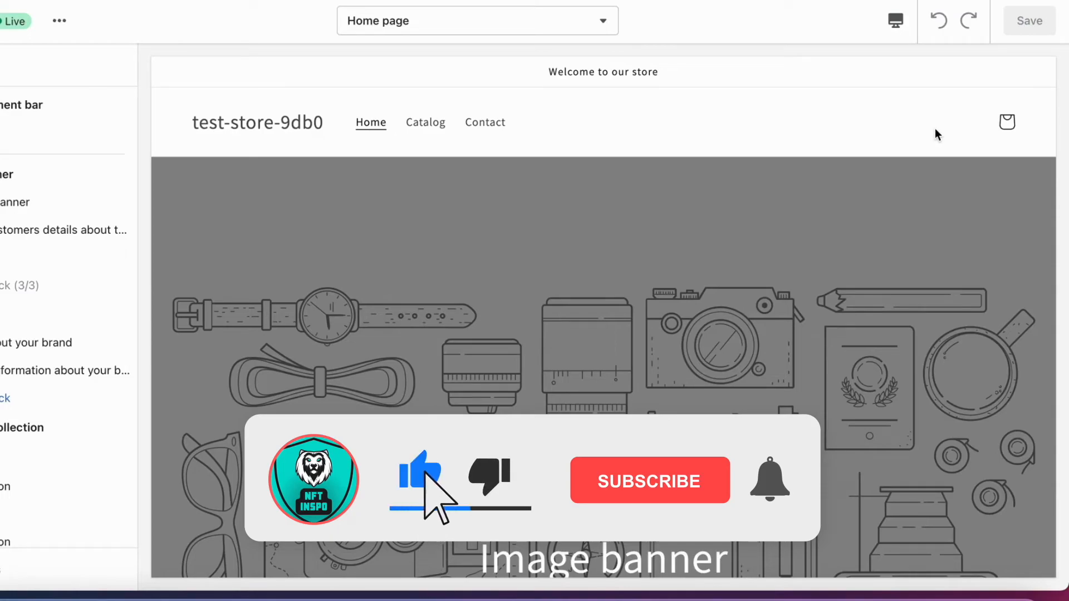
left_click(648, 480)
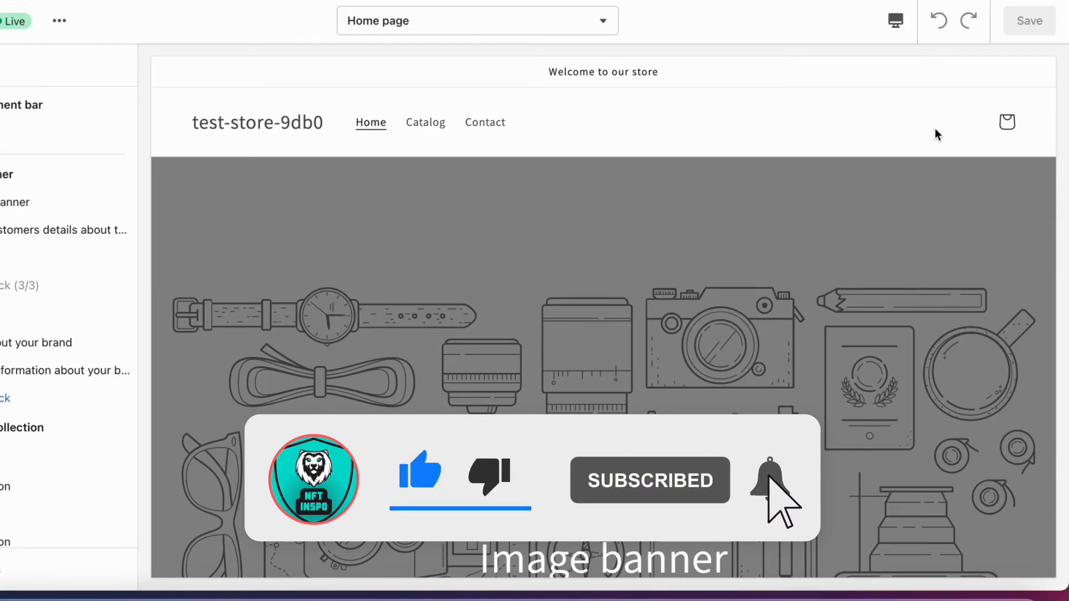
left_click(769, 480)
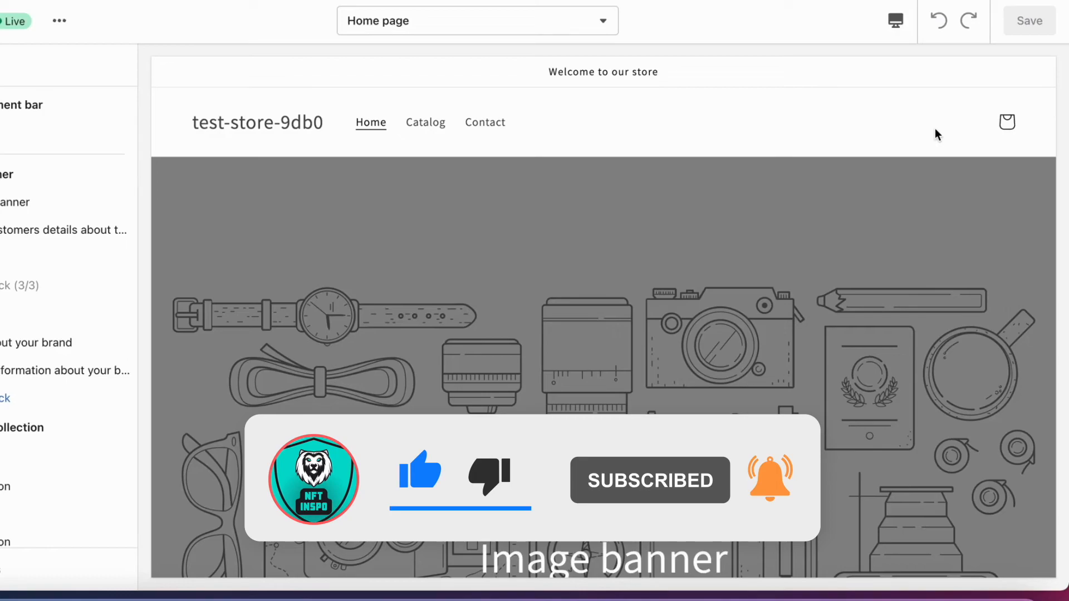